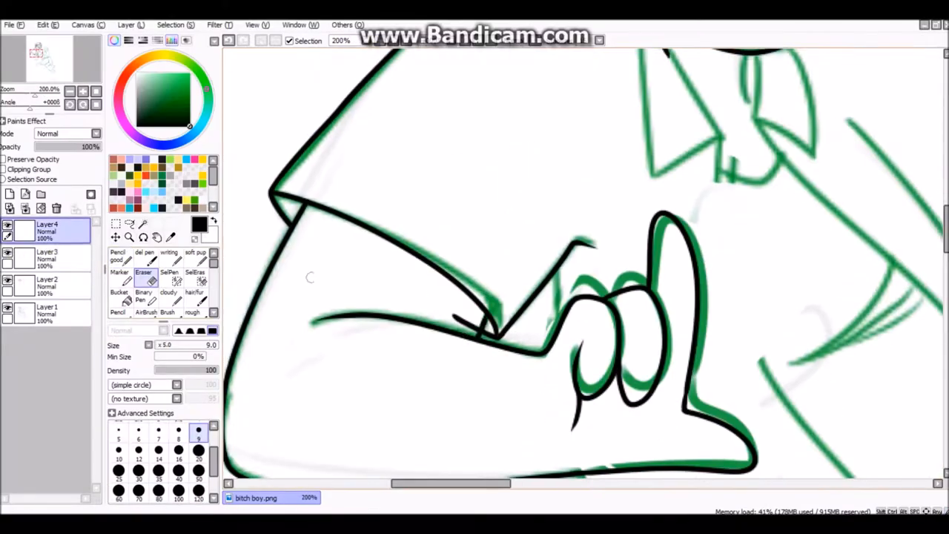
Ink the pointing hand on Layer4 with black pen lines over the green sketch
{"action": "left_click", "coordinate": [118, 255]}
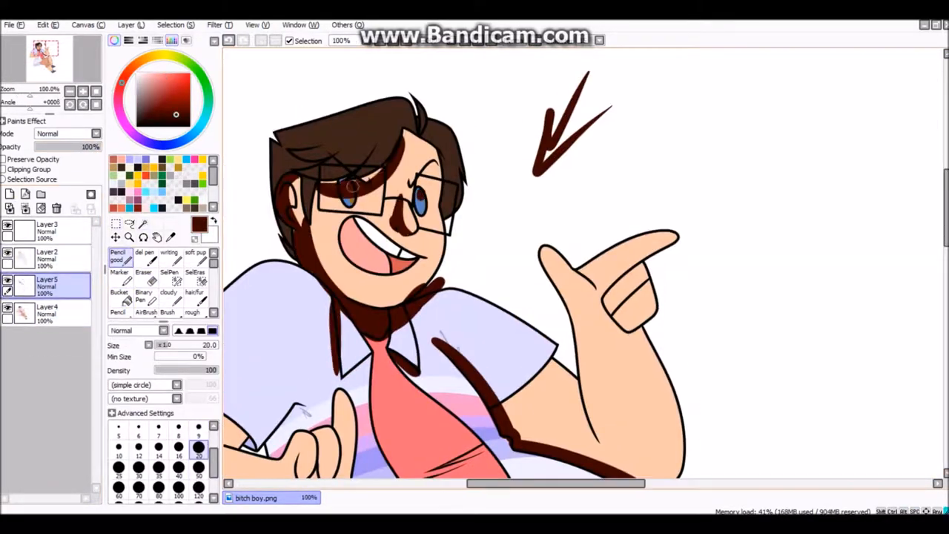
Paint dark brown shading strokes with a size-20 pencil over the tie, shirt and arm
{"action": "scroll", "scroll_direction": "down", "scroll_amount": 3}
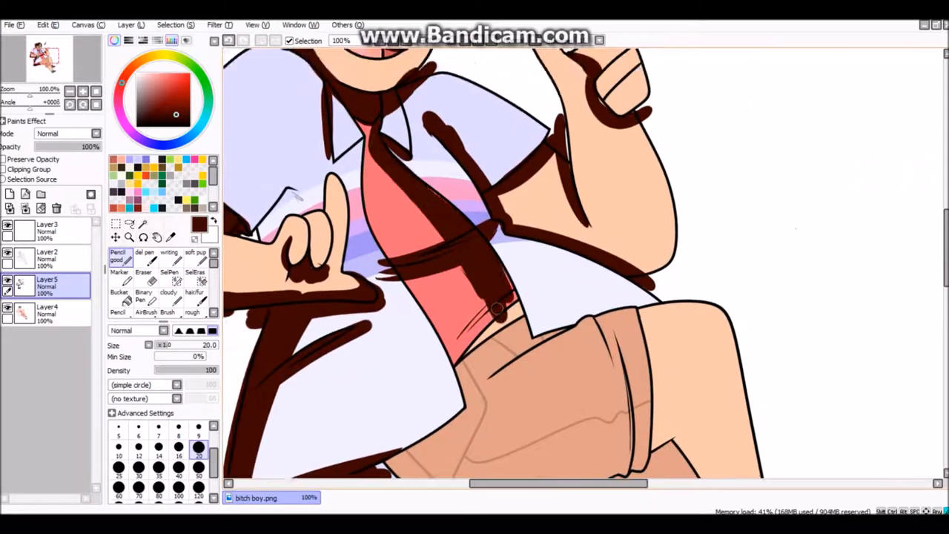